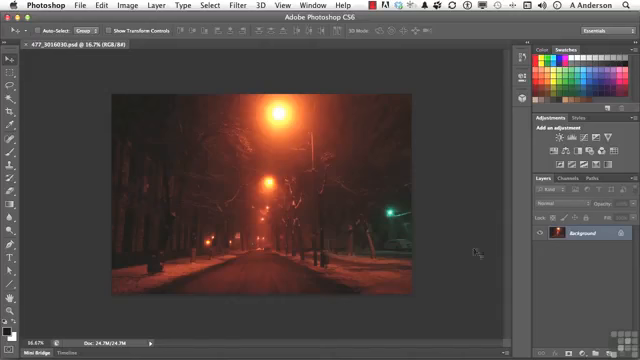
# Step: Bring up the Image Size dialog for the night street photo via the Image menu
pyautogui.click(96, 8)
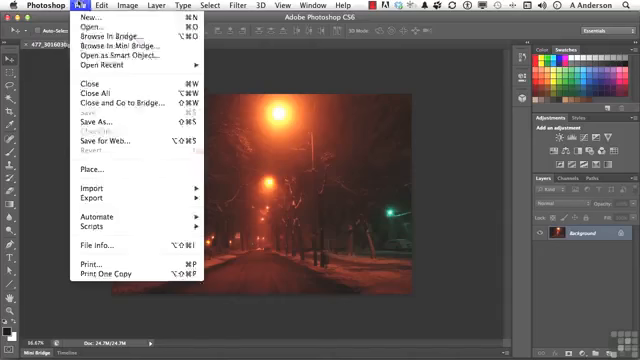
pyautogui.moveTo(110, 148)
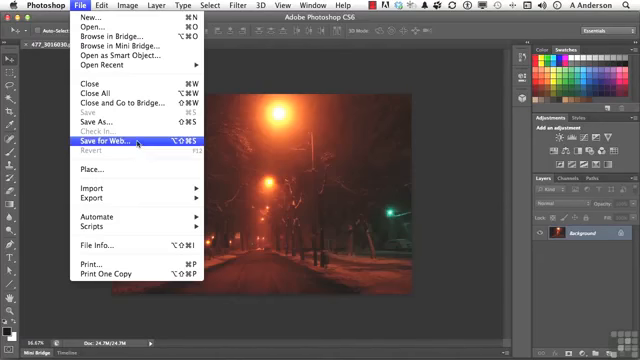
pyautogui.moveTo(458, 156)
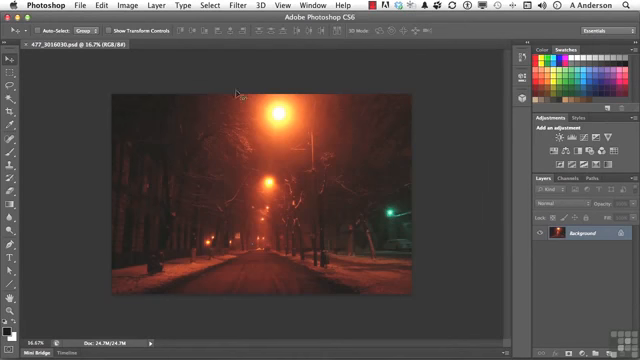
pyautogui.click(116, 6)
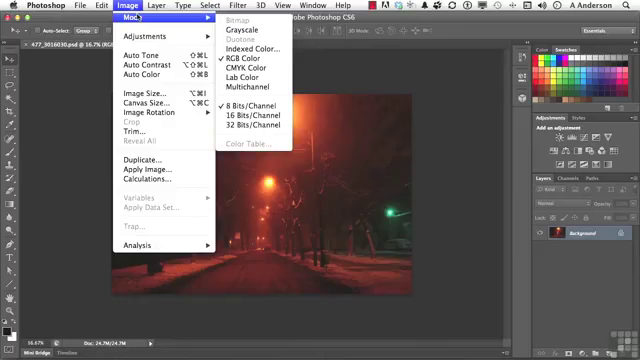
pyautogui.moveTo(136, 96)
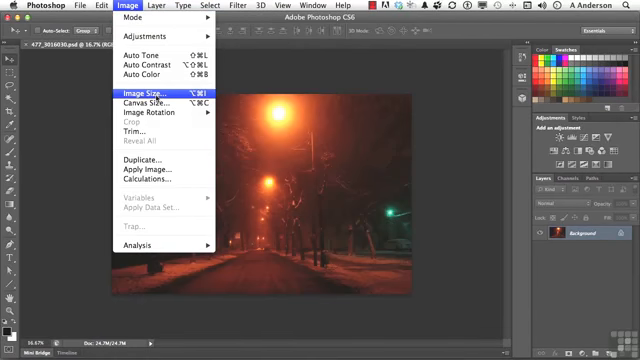
pyautogui.click(140, 94)
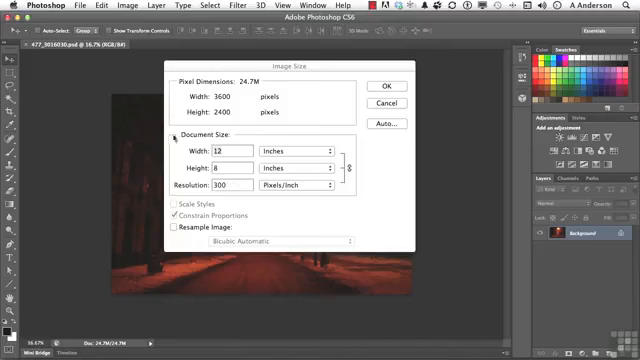
pyautogui.moveTo(262, 118)
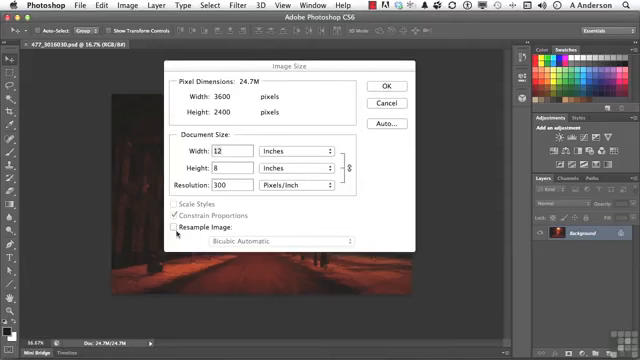
# Step: Enable Resample Image, set width to 600 pixels, and choose Bicubic Sharper (best for reduction)
pyautogui.click(176, 232)
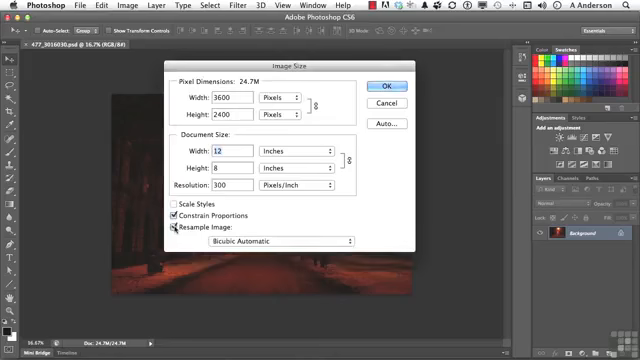
pyautogui.click(168, 228)
pyautogui.write('600')
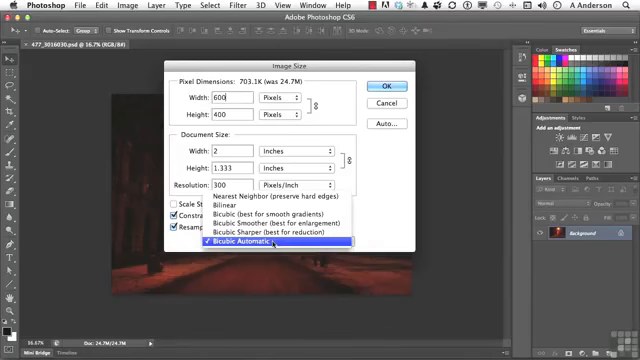
pyautogui.moveTo(268, 236)
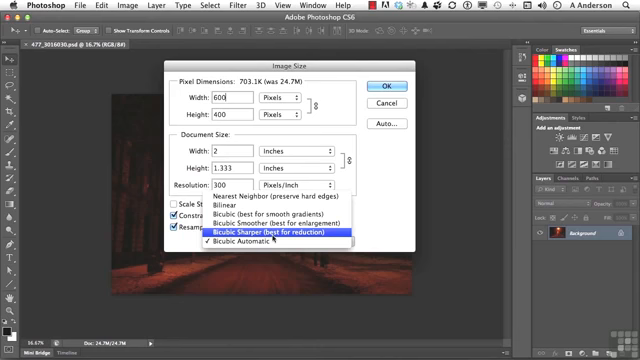
pyautogui.click(280, 236)
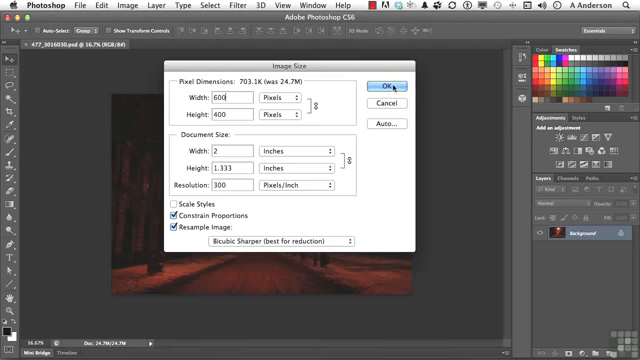
# Step: Apply the 600 × 400 pixel resize and return to the File menu
pyautogui.click(384, 88)
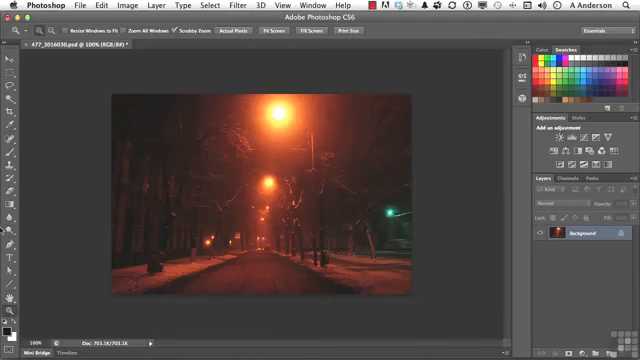
pyautogui.click(76, 12)
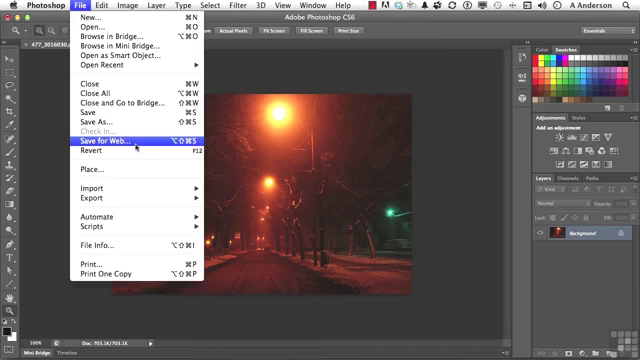
# Step: Launch Save for Web and compare original and optimized JPEG in the 2-Up view
pyautogui.click(104, 146)
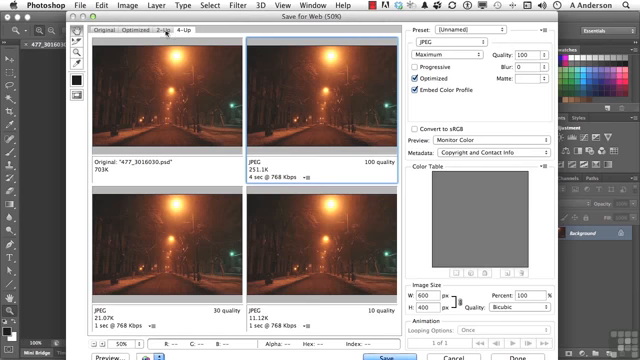
pyautogui.click(158, 30)
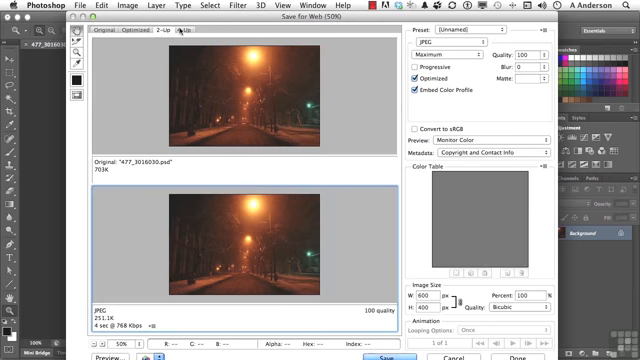
# Step: Switch Save for Web to the 4-Up view comparing three JPEG quality levels
pyautogui.click(162, 36)
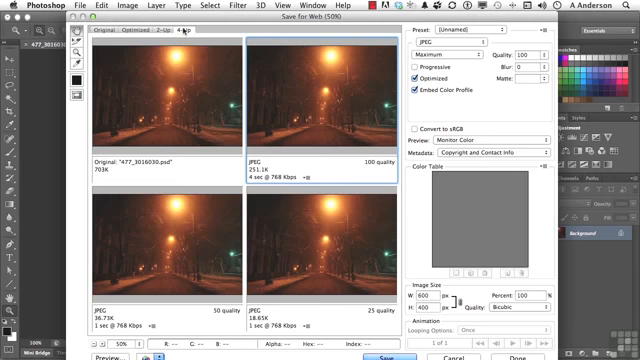
pyautogui.moveTo(318, 78)
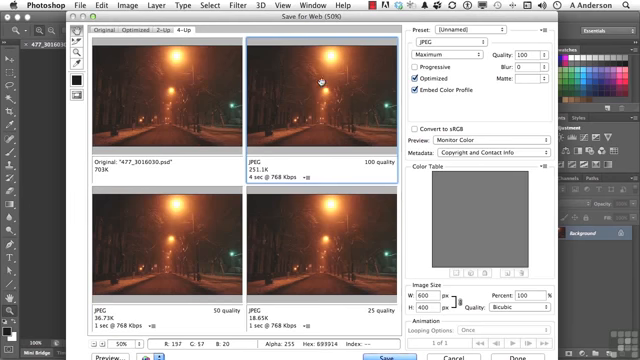
pyautogui.moveTo(160, 96)
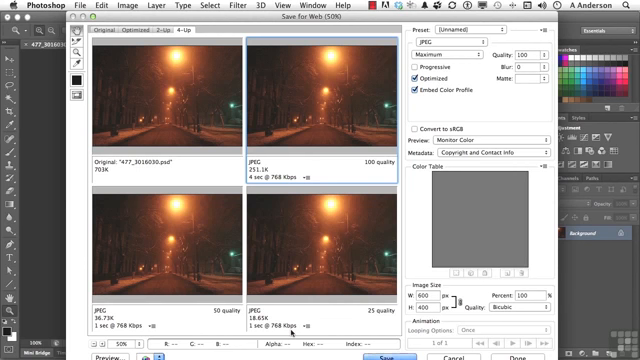
pyautogui.moveTo(296, 288)
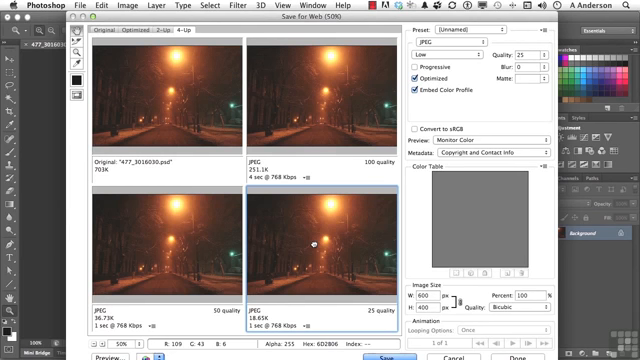
pyautogui.moveTo(344, 96)
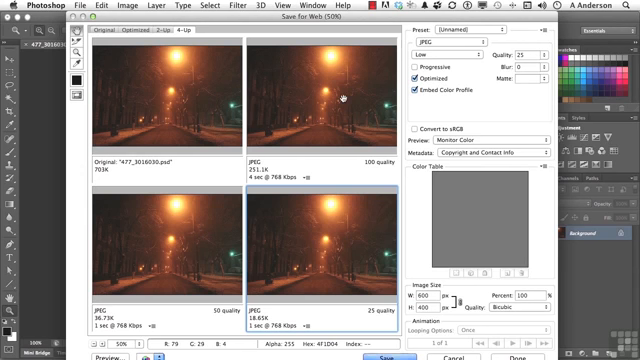
pyautogui.moveTo(340, 94)
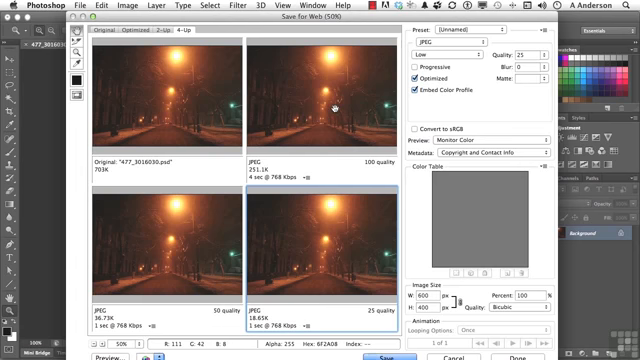
pyautogui.moveTo(380, 230)
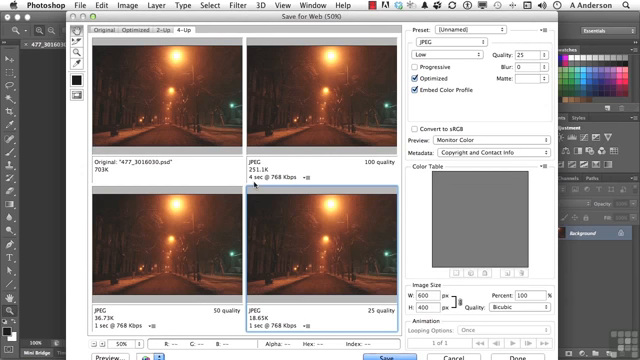
pyautogui.moveTo(318, 112)
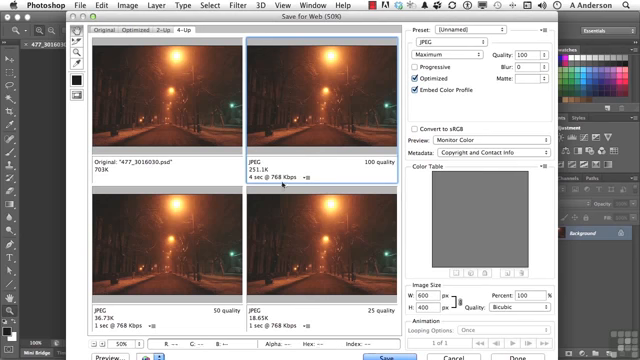
# Step: Select the lower-right preview and change its output format from JPEG to a PNG variant
pyautogui.click(308, 184)
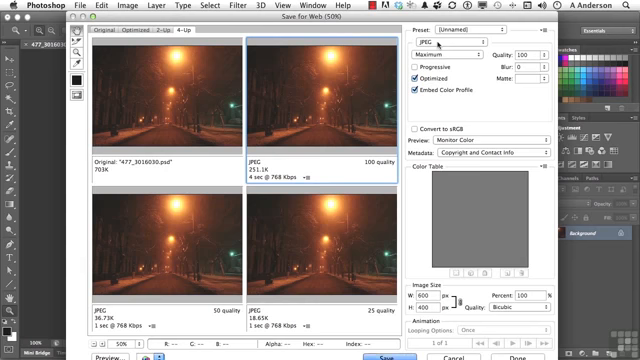
pyautogui.click(452, 32)
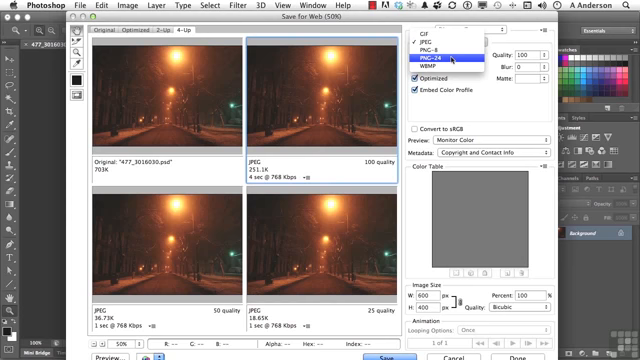
pyautogui.click(448, 60)
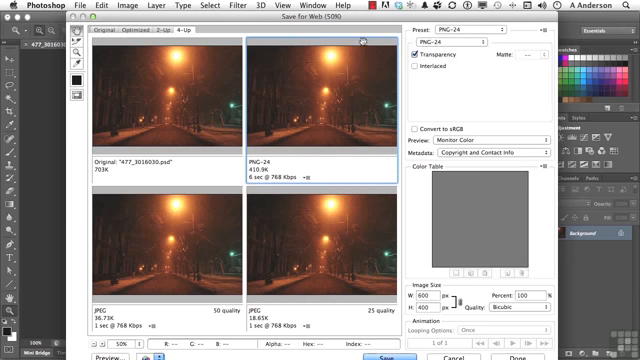
pyautogui.moveTo(214, 100)
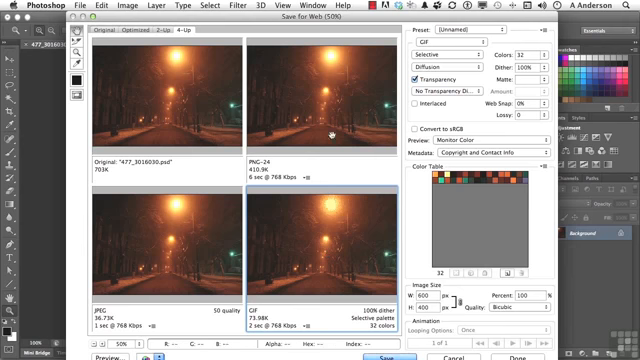
# Step: Return the lower-right preview to JPEG format and select its Quality value for replacement
pyautogui.click(490, 20)
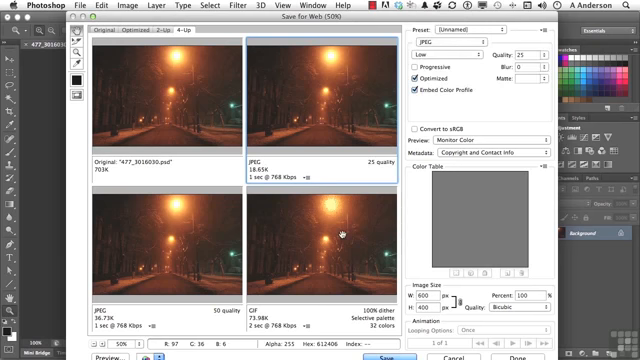
pyautogui.click(440, 36)
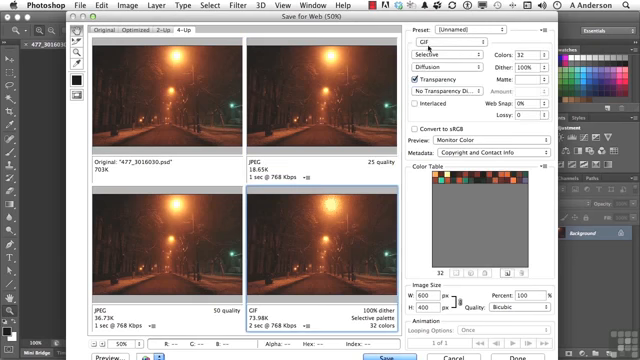
pyautogui.click(440, 56)
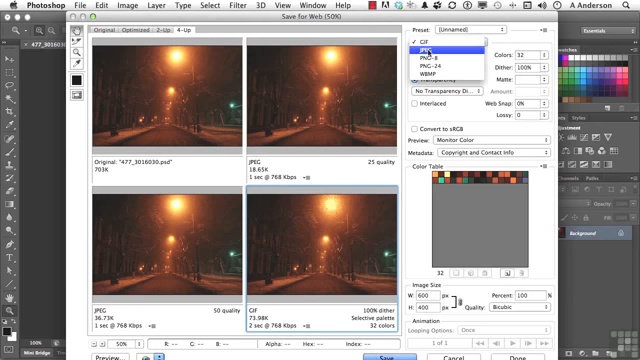
pyautogui.click(424, 48)
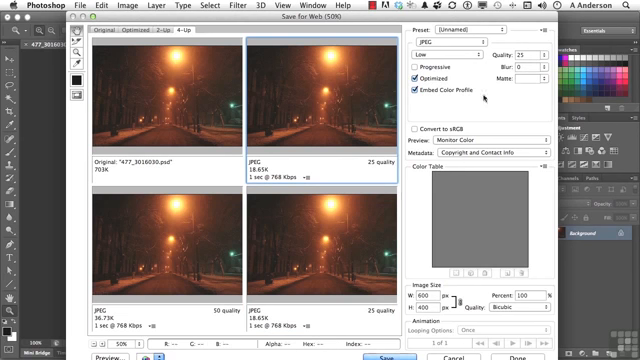
pyautogui.tripleClick(528, 52)
pyautogui.write('50')
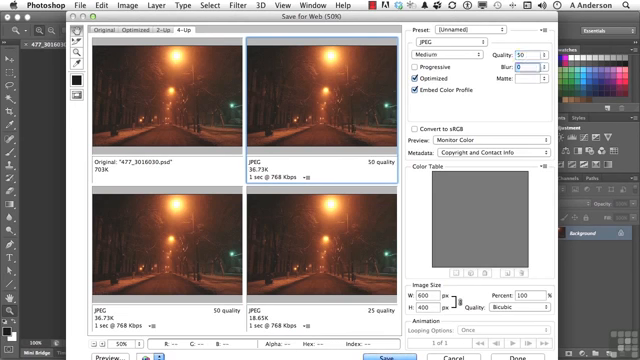
pyautogui.moveTo(364, 256)
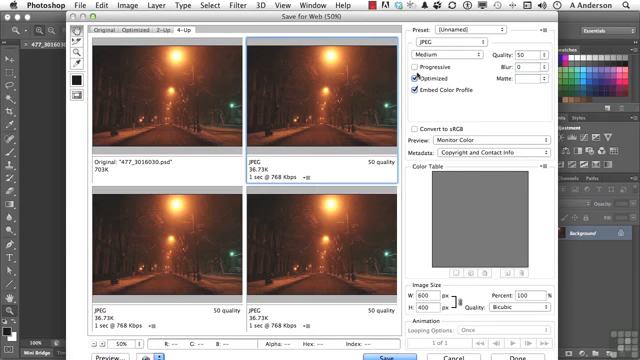
pyautogui.click(416, 64)
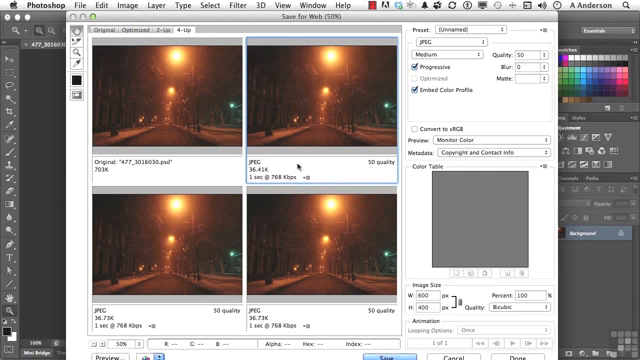
pyautogui.moveTo(268, 180)
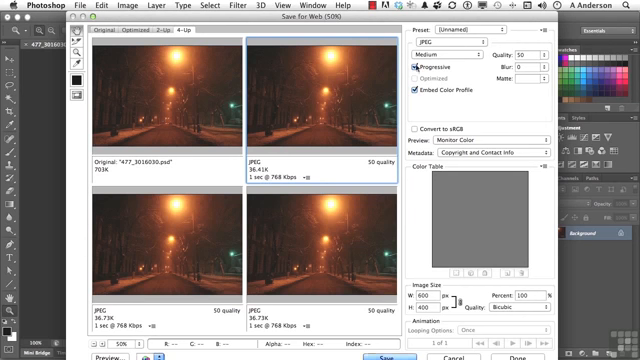
pyautogui.click(416, 78)
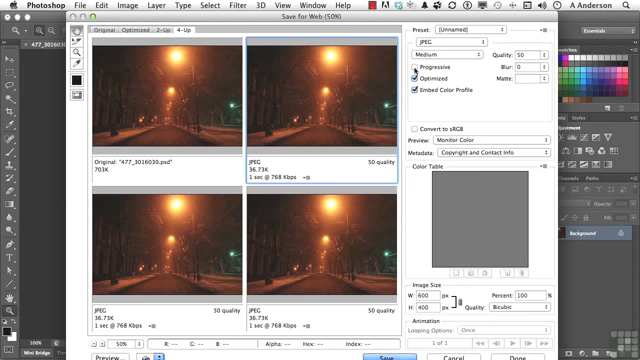
pyautogui.click(410, 64)
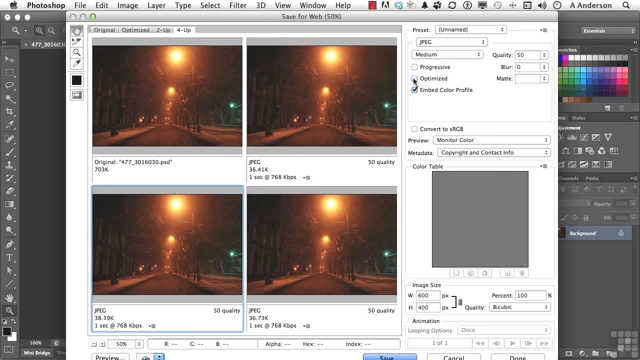
pyautogui.click(416, 80)
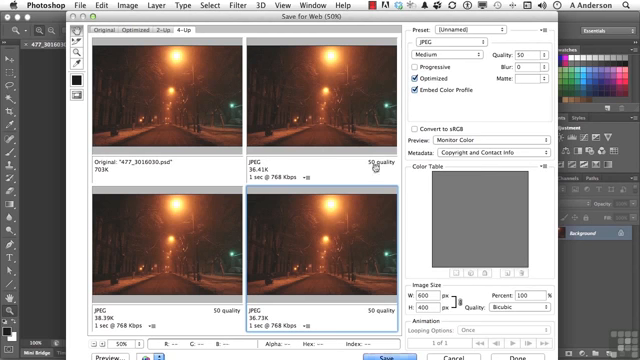
# Step: Review the Optimized and Embed Color Profile checkboxes, then list the Metadata choices
pyautogui.click(412, 88)
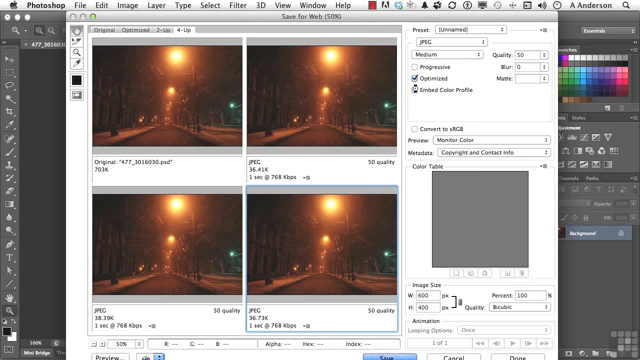
pyautogui.click(412, 80)
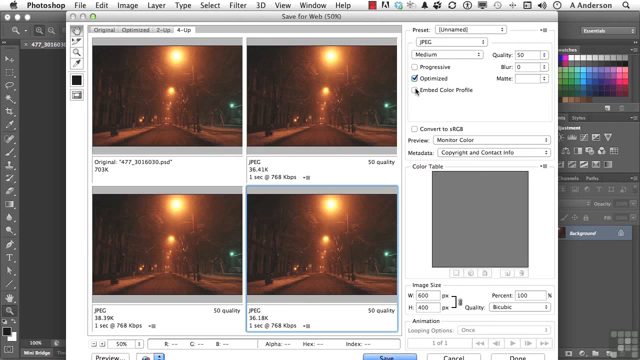
pyautogui.click(412, 92)
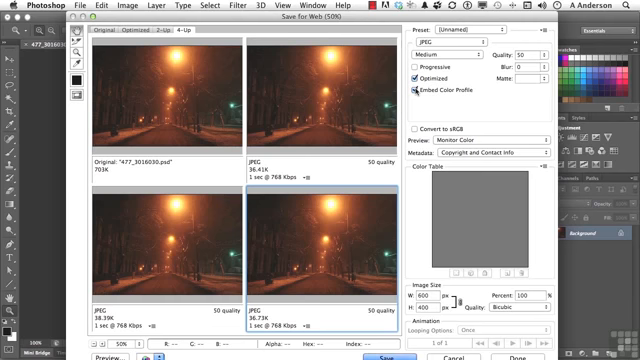
pyautogui.click(416, 96)
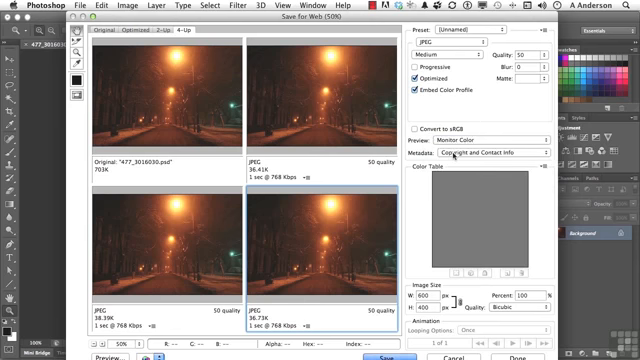
pyautogui.click(496, 152)
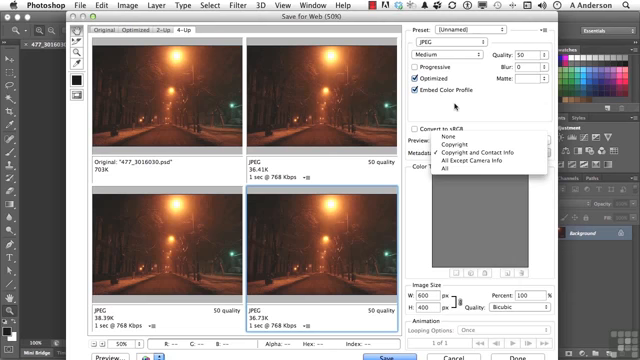
# Step: Pick a Metadata option, check the preview's file format, and show the Optimize menu
pyautogui.click(468, 152)
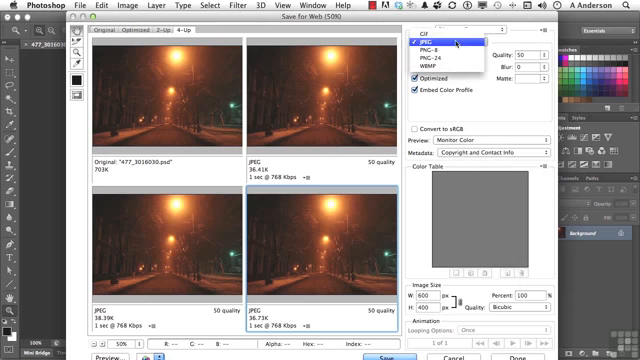
pyautogui.click(424, 44)
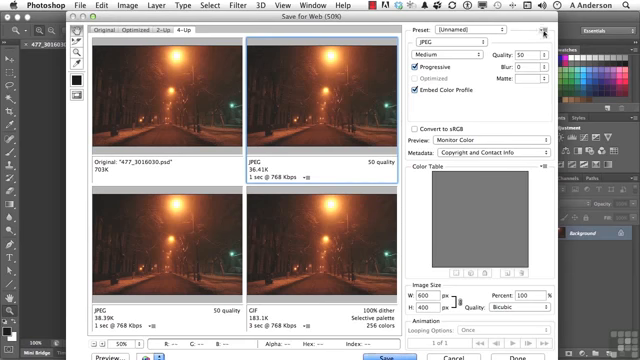
pyautogui.click(548, 30)
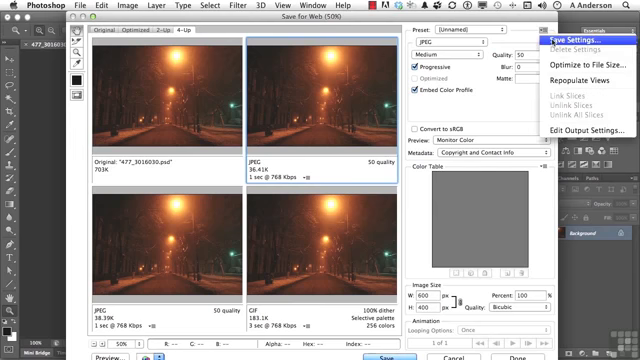
# Step: Save the current optimization settings as the preset 'my personal settings.irs'
pyautogui.click(576, 34)
pyautogui.write('my personal settings.irs')
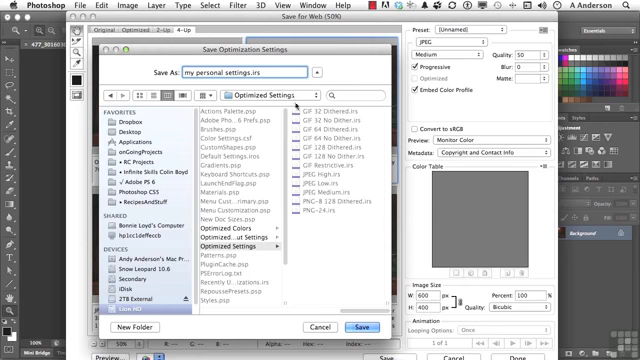
pyautogui.click(362, 328)
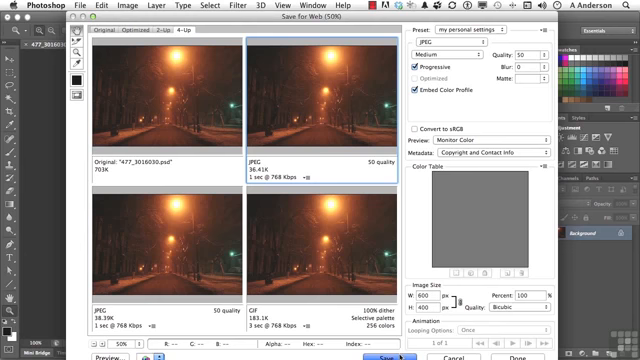
# Step: Save the optimized JPEG to the Desktop and return to the resized night street photo
pyautogui.click(388, 356)
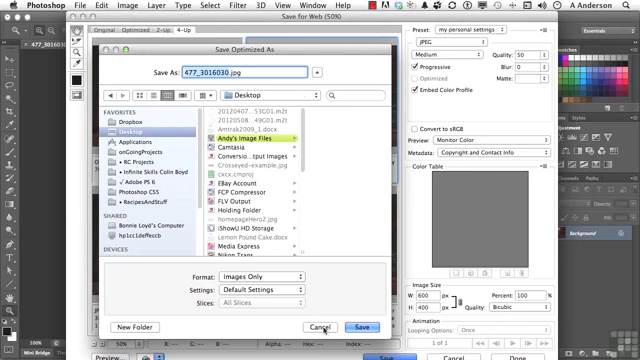
pyautogui.click(372, 326)
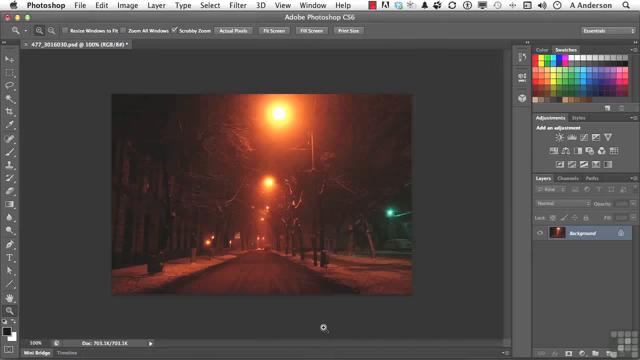